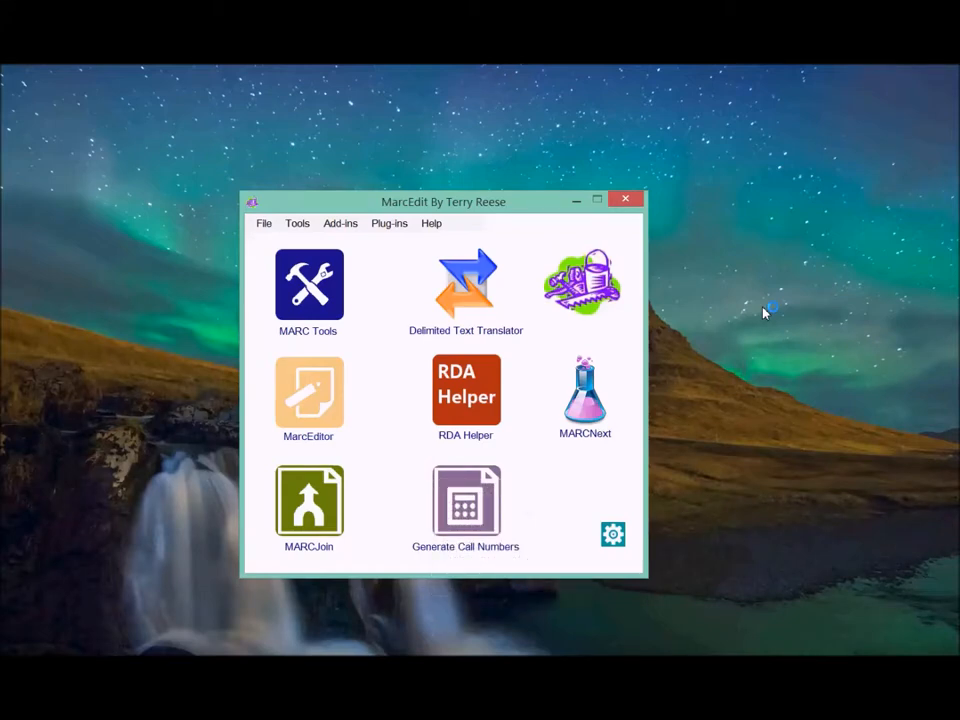
mouse_move(735, 311)
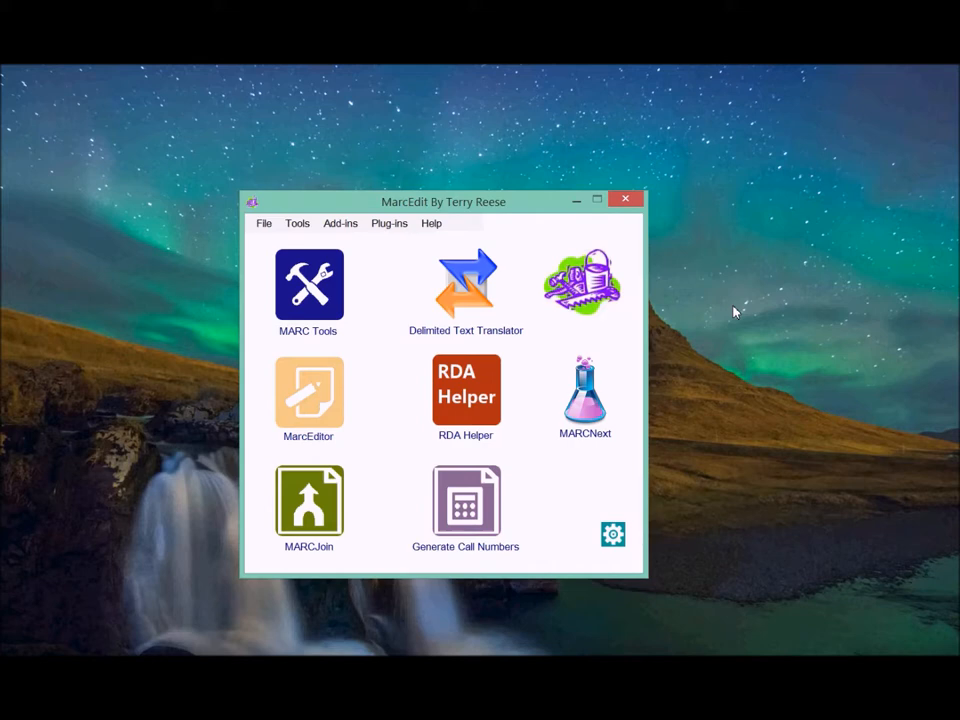
mouse_move(604, 324)
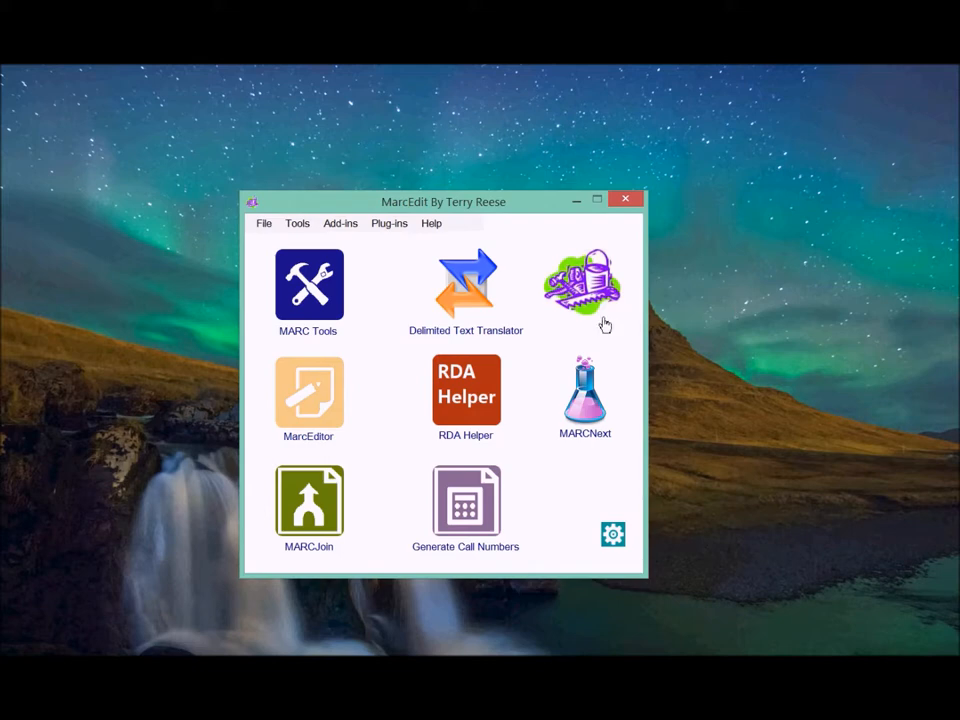
Drag the MarcEdit launcher window slightly up and to the right
drag(443, 201, 482, 153)
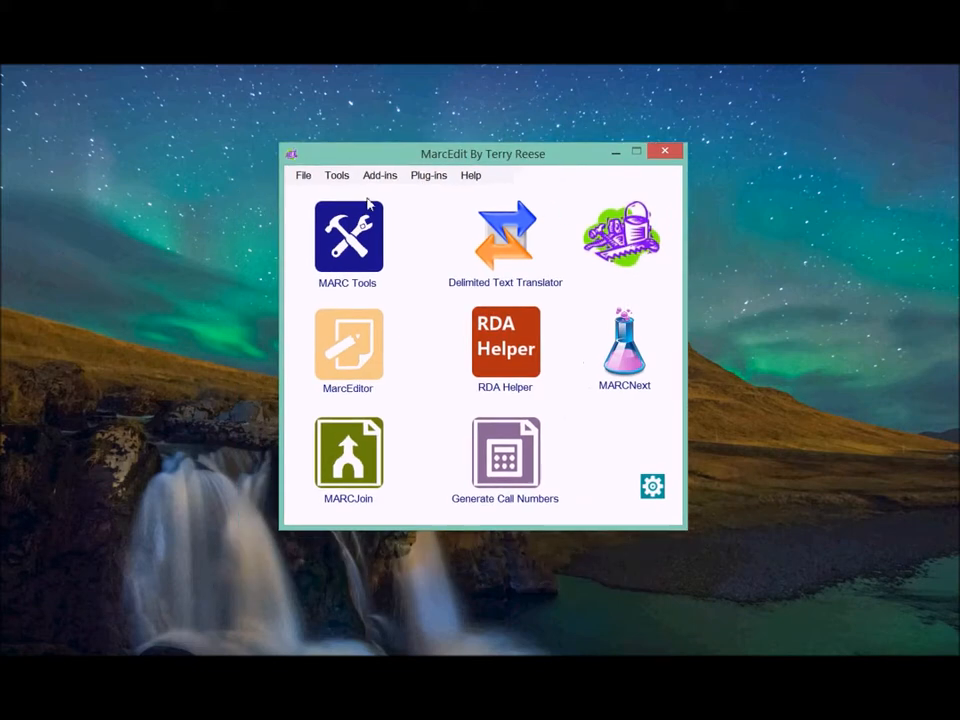
Launch the MARCJoin utility from the Tools menu
click(336, 175)
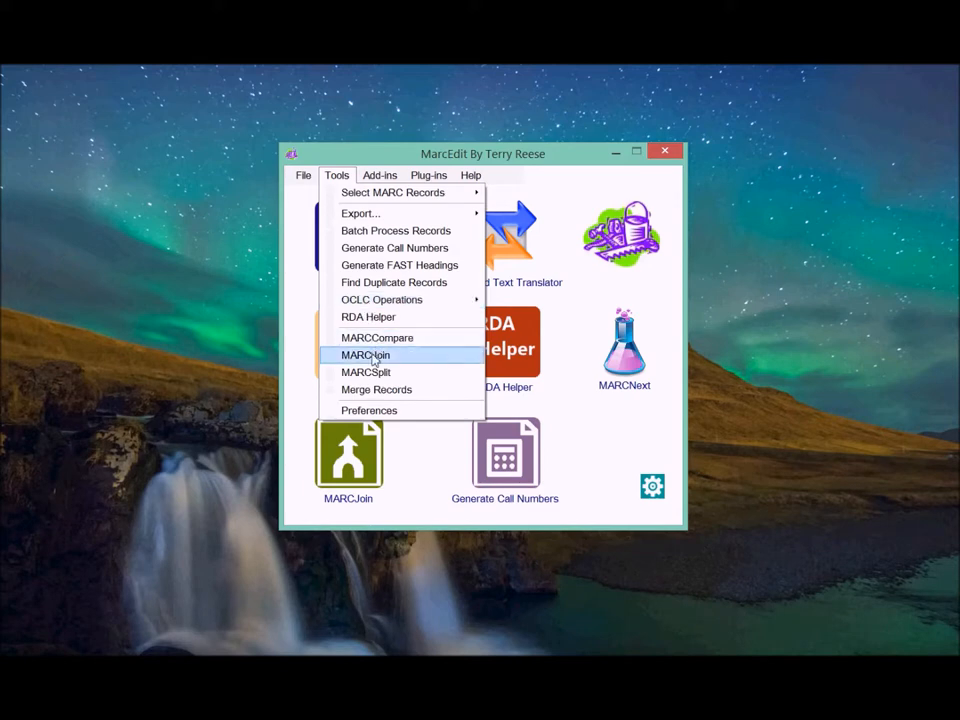
click(366, 355)
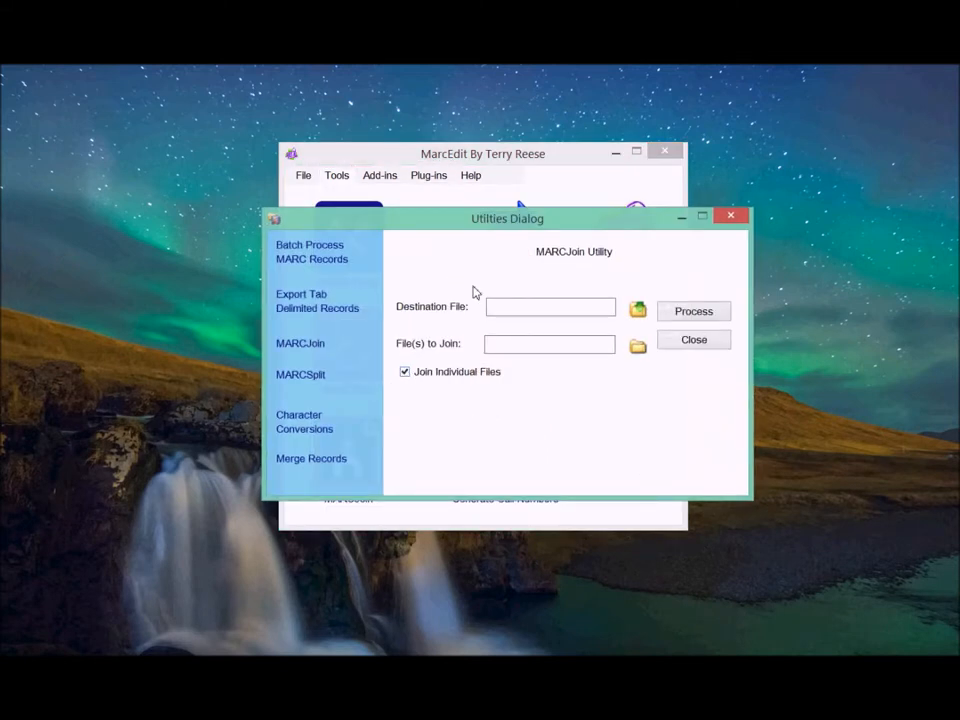
mouse_move(408, 413)
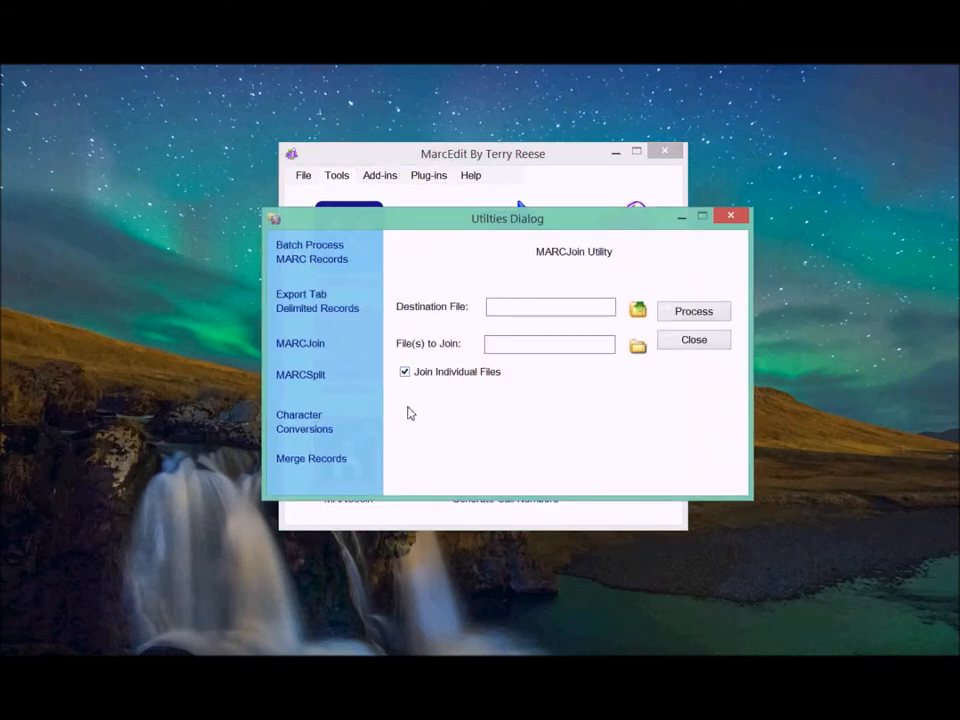
mouse_move(465, 410)
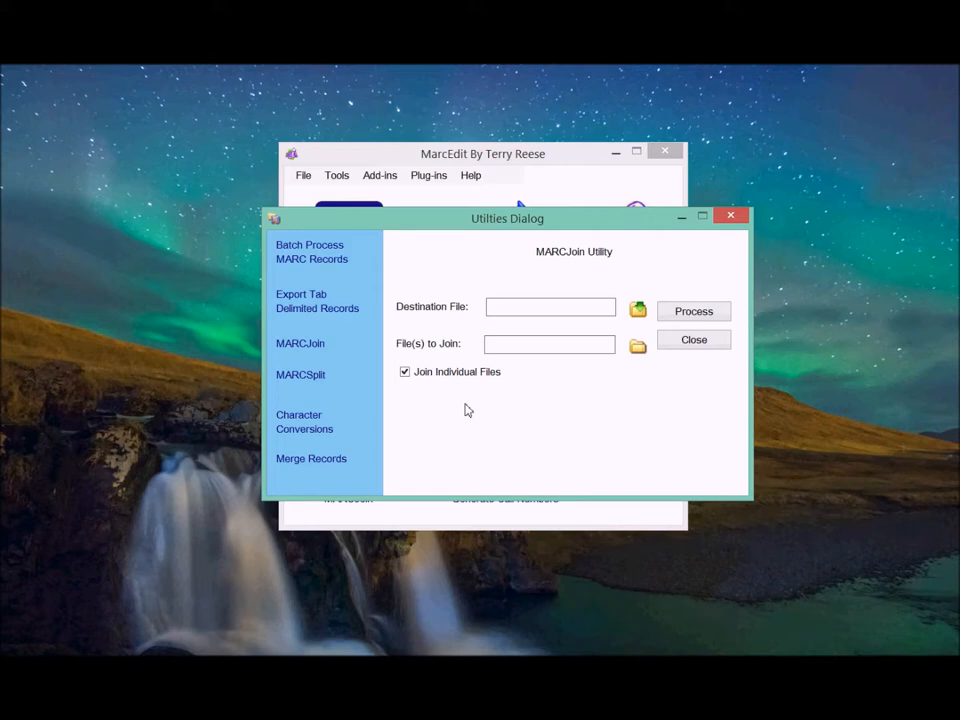
mouse_move(465, 325)
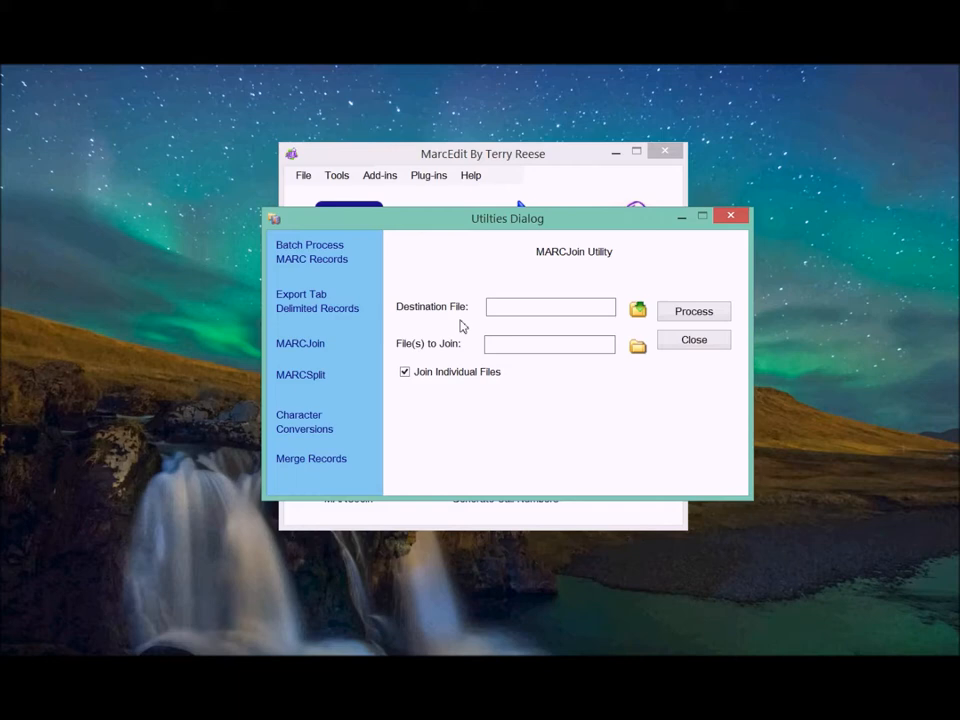
mouse_move(258, 446)
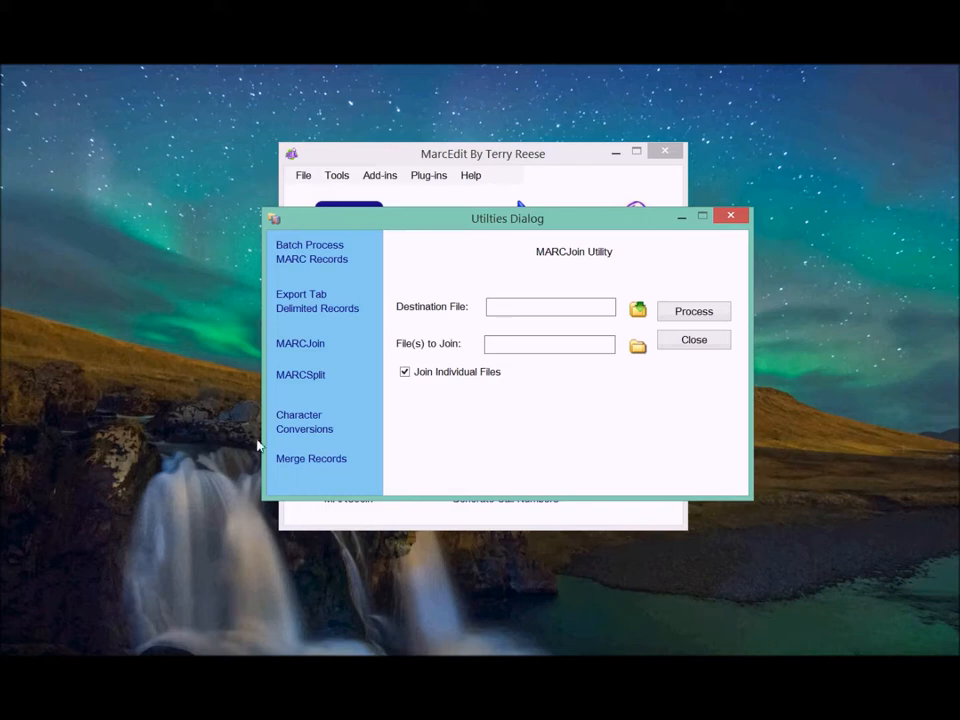
mouse_move(639, 315)
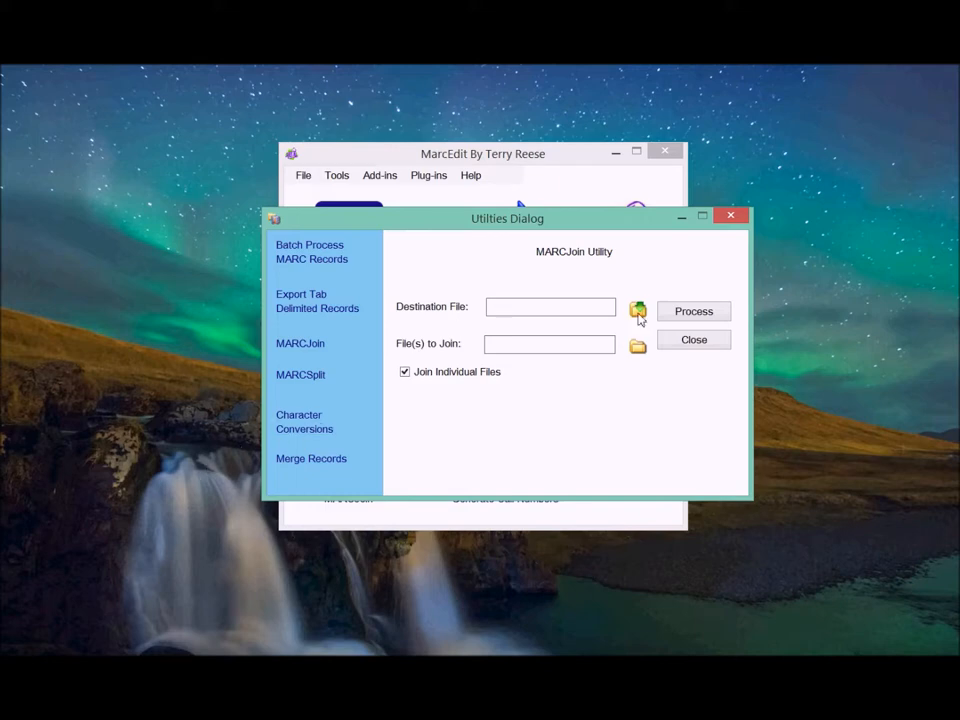
Save the joined output as 'saved_joined_' in the Results Folder
click(638, 311)
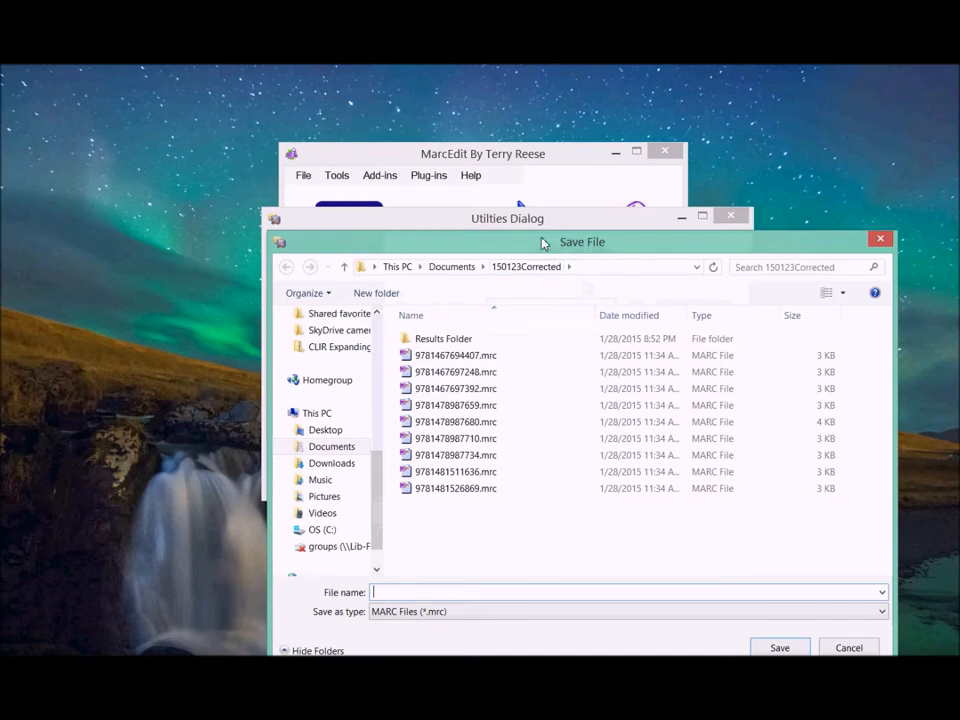
drag(582, 241, 507, 139)
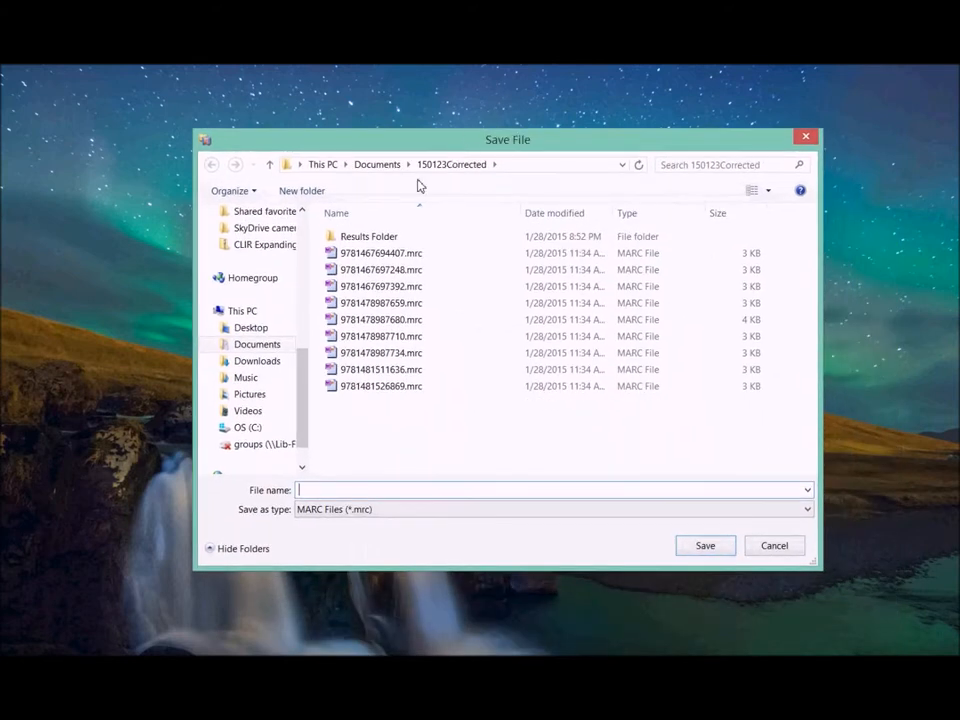
double_click(369, 236)
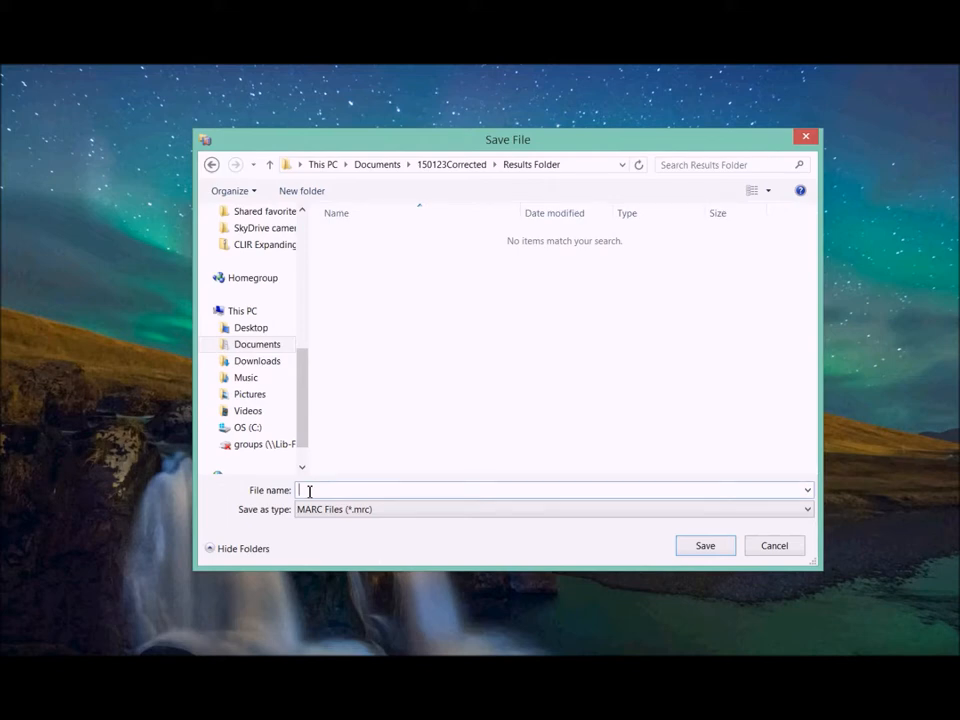
text(saved_)
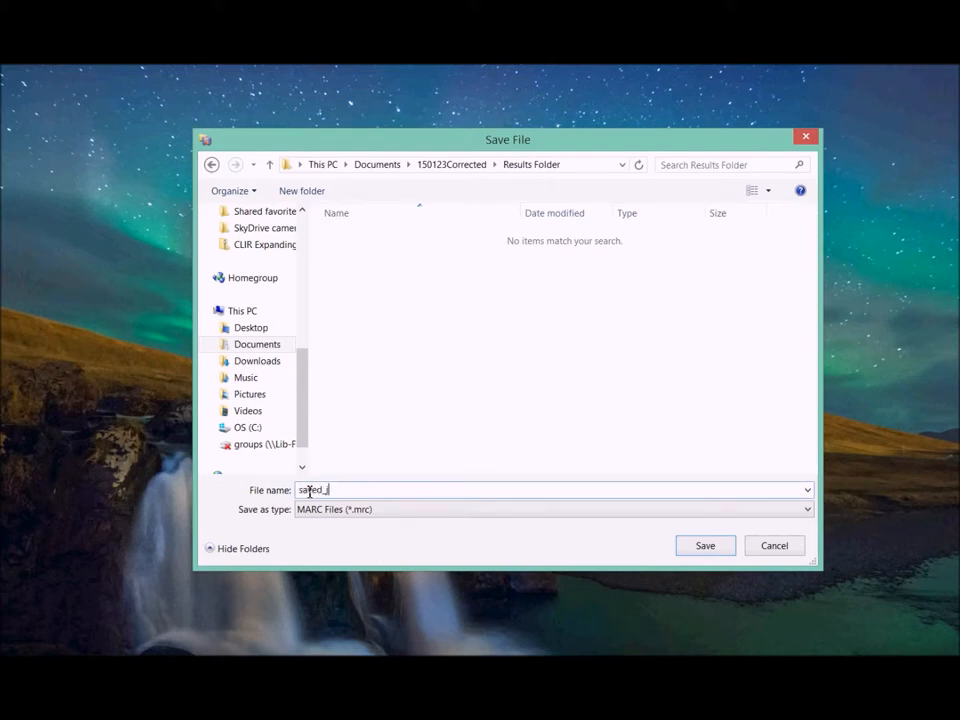
text(join)
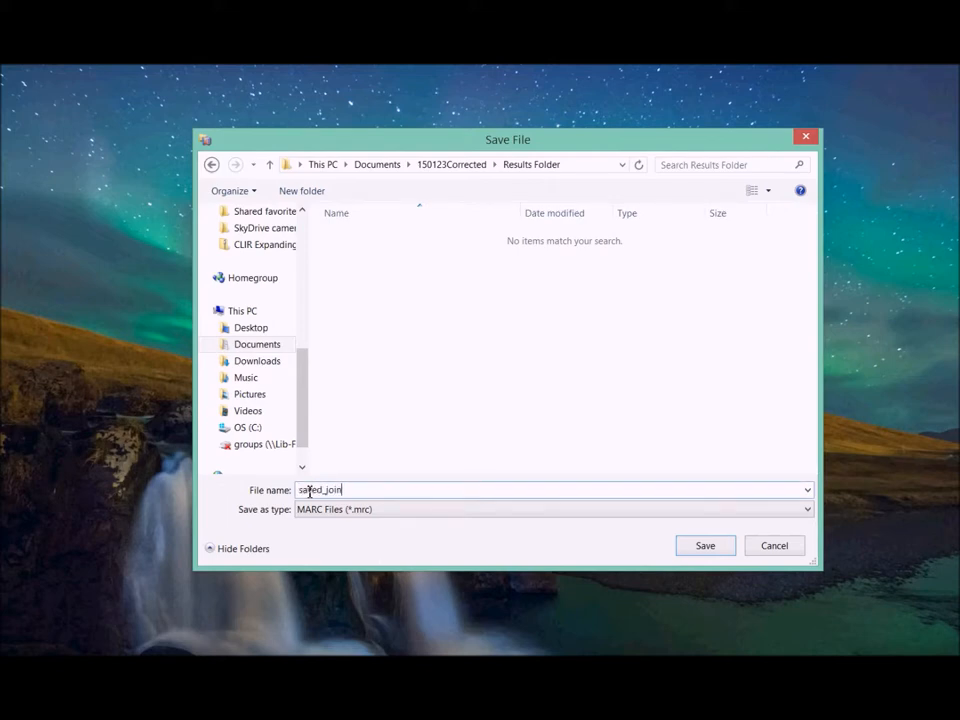
text(ed_)
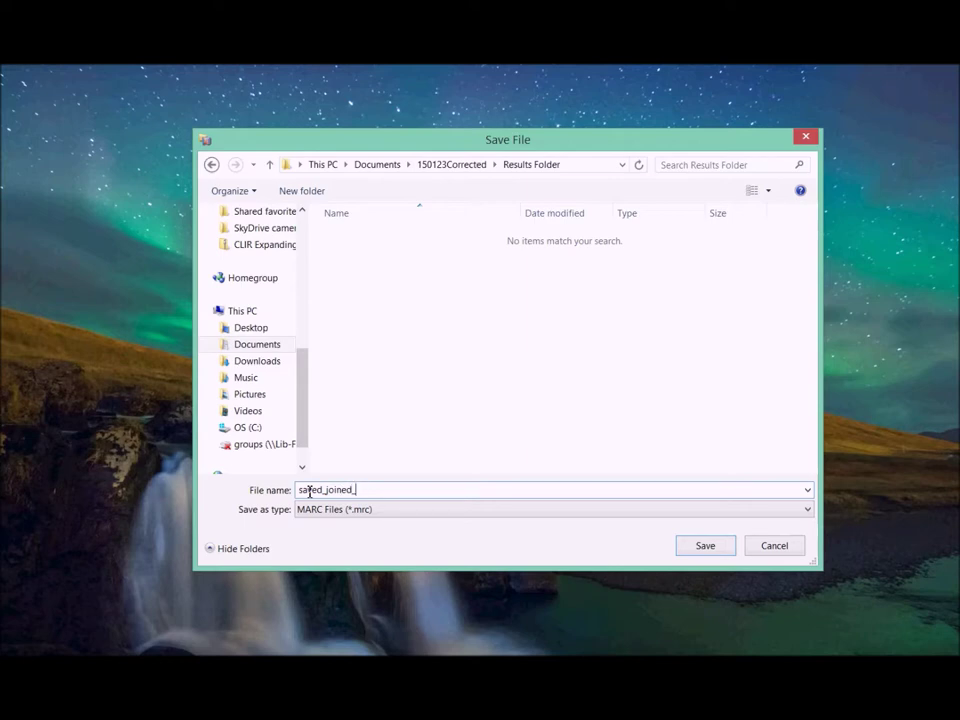
click(705, 545)
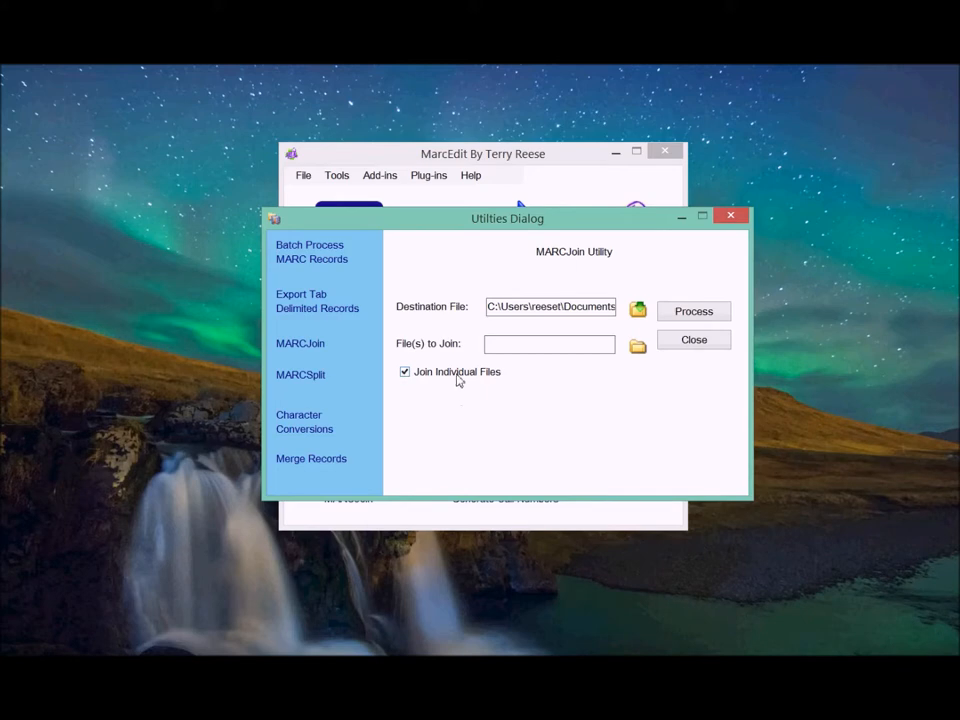
Select several .mrc files, cancel, then uncheck Join Individual Files for directory mode
click(637, 345)
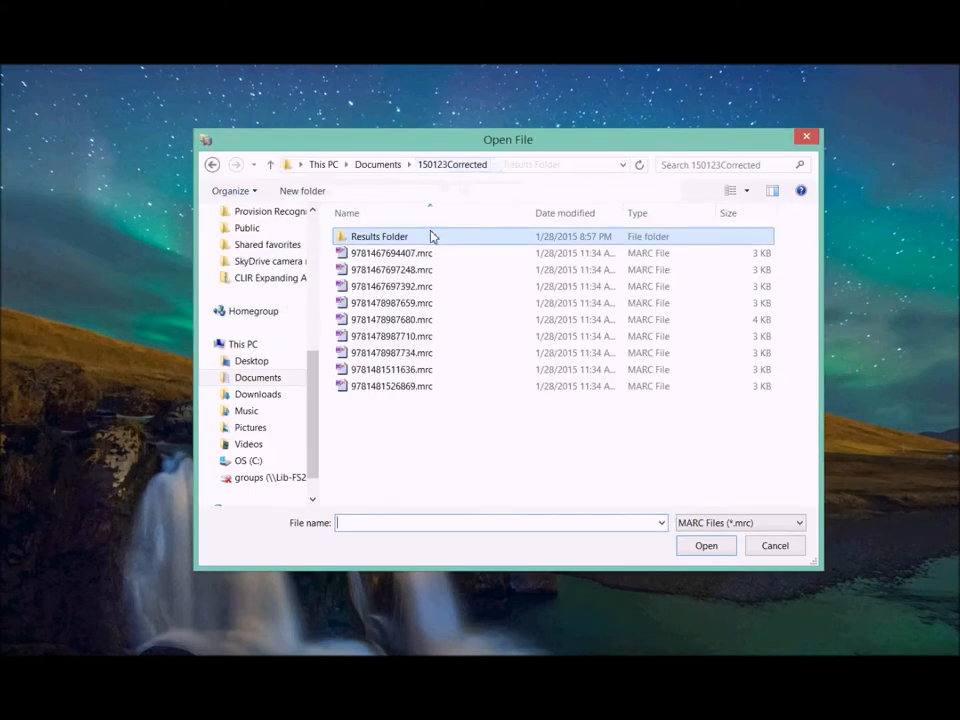
click(391, 252)
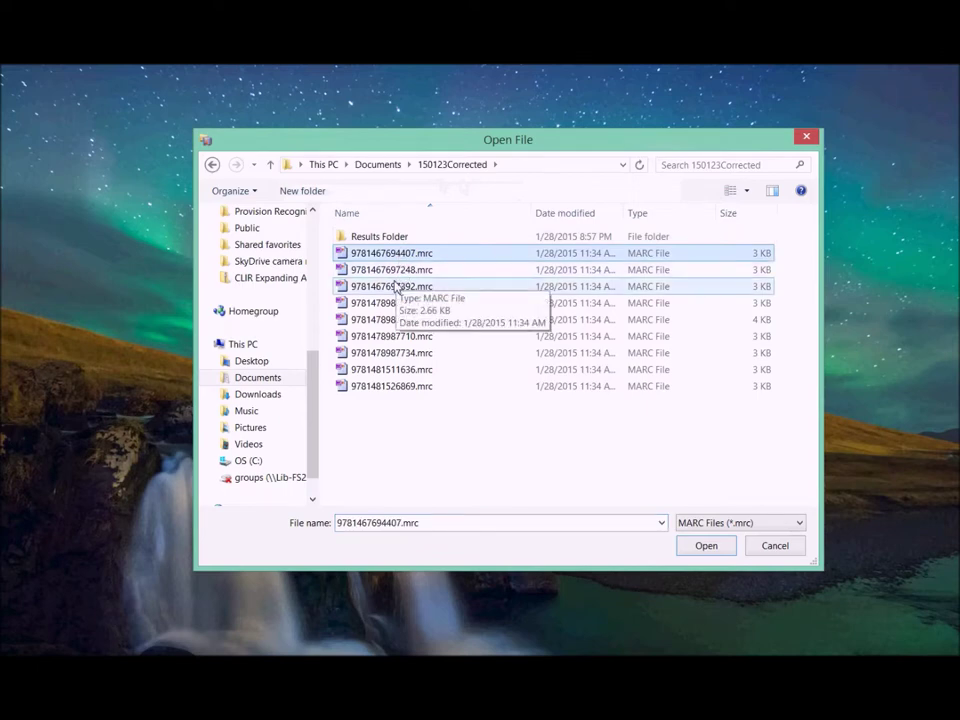
click(391, 319)
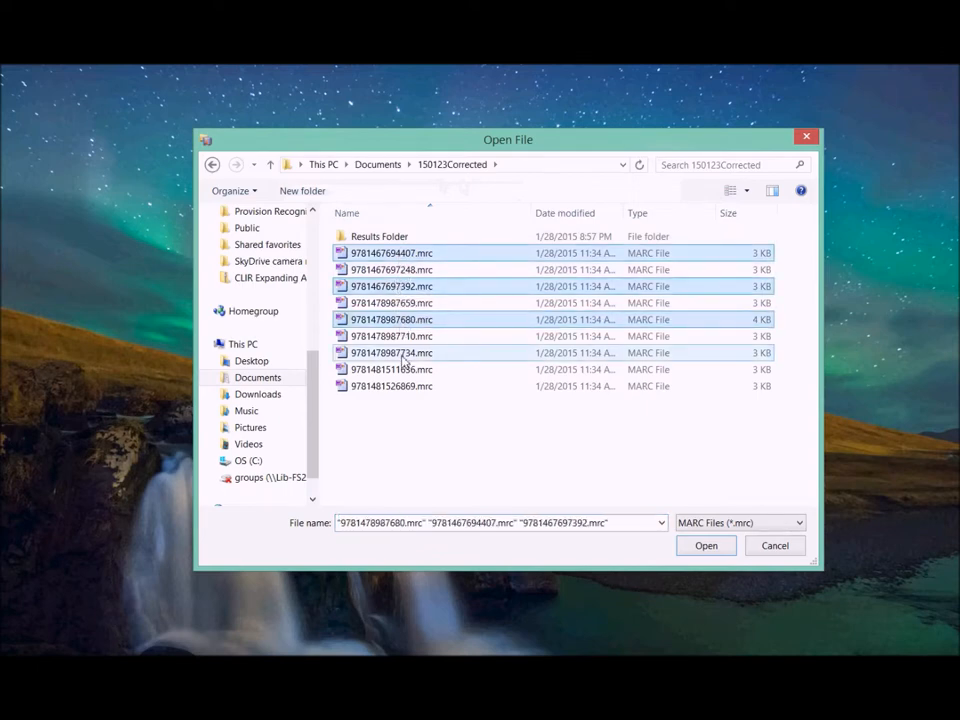
click(391, 386)
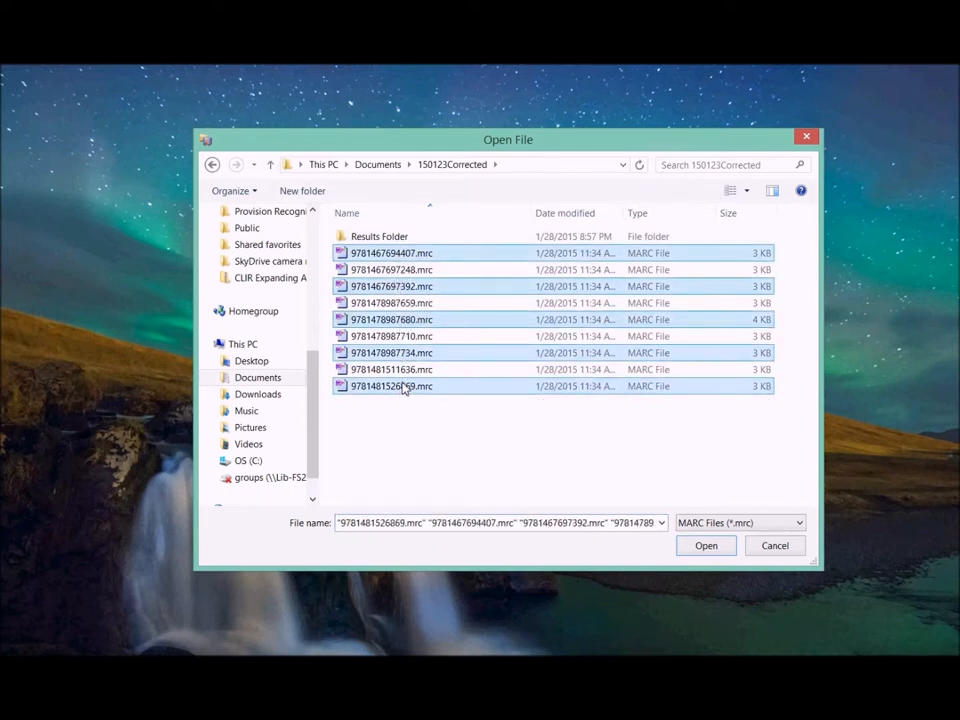
click(706, 545)
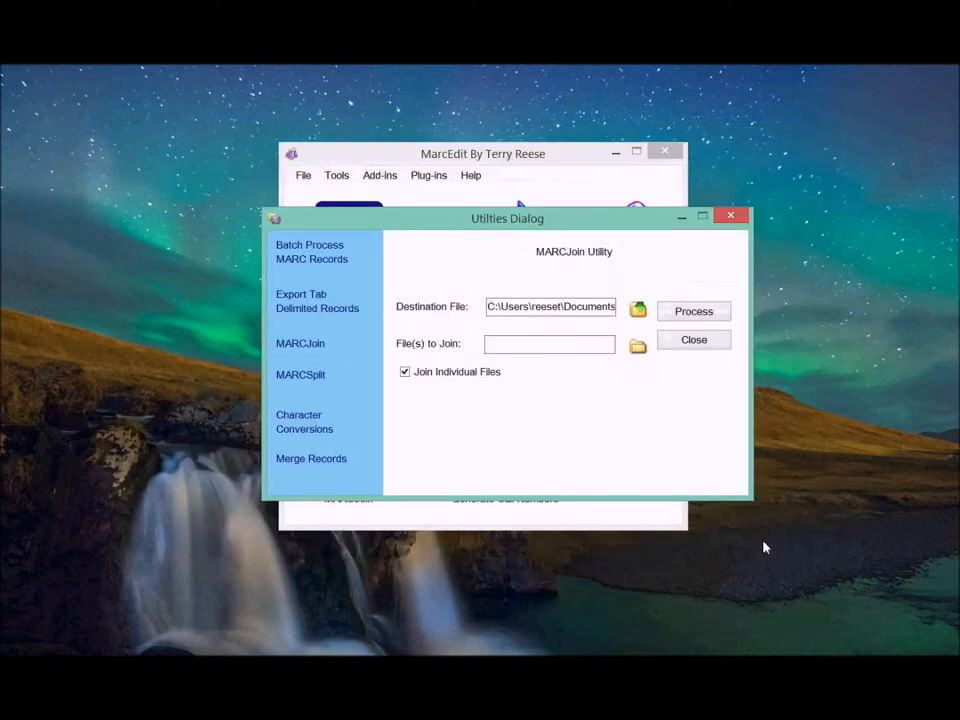
click(405, 371)
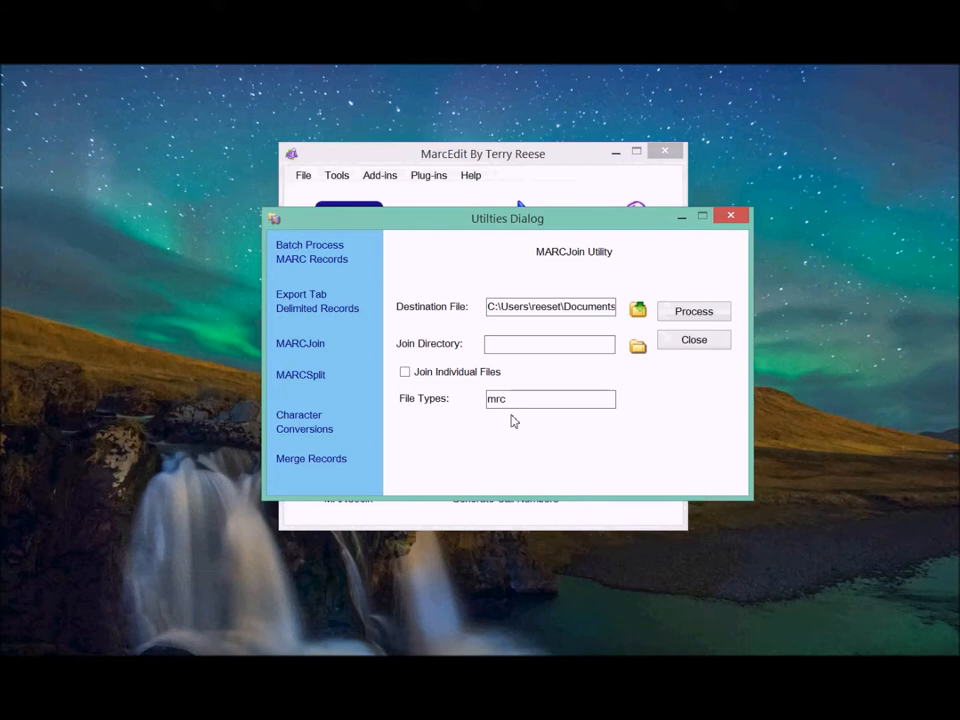
mouse_move(440, 422)
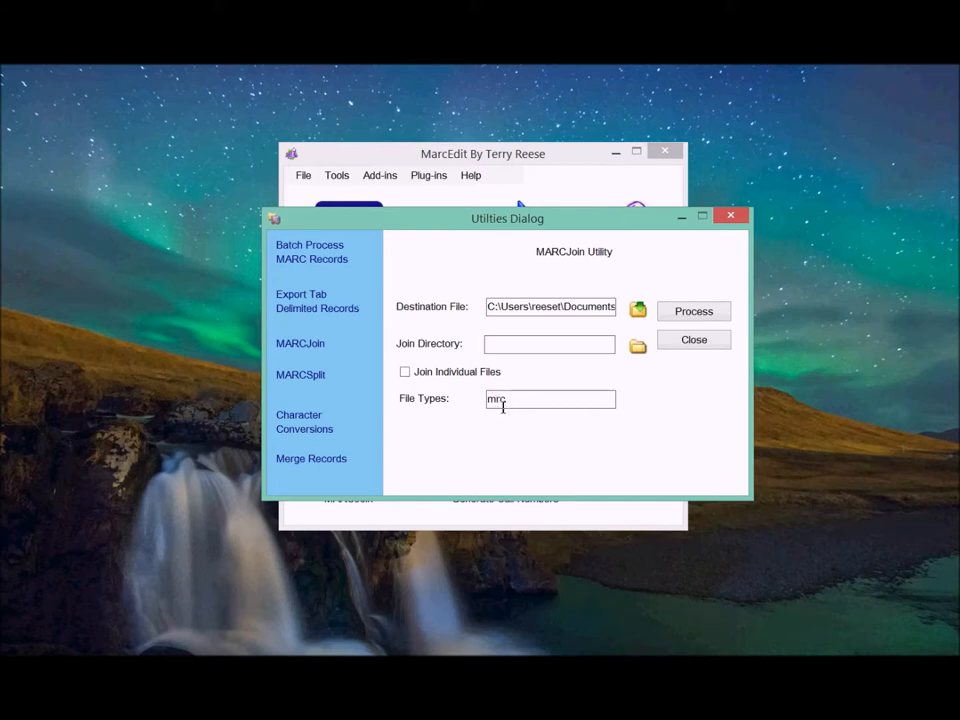
mouse_move(517, 399)
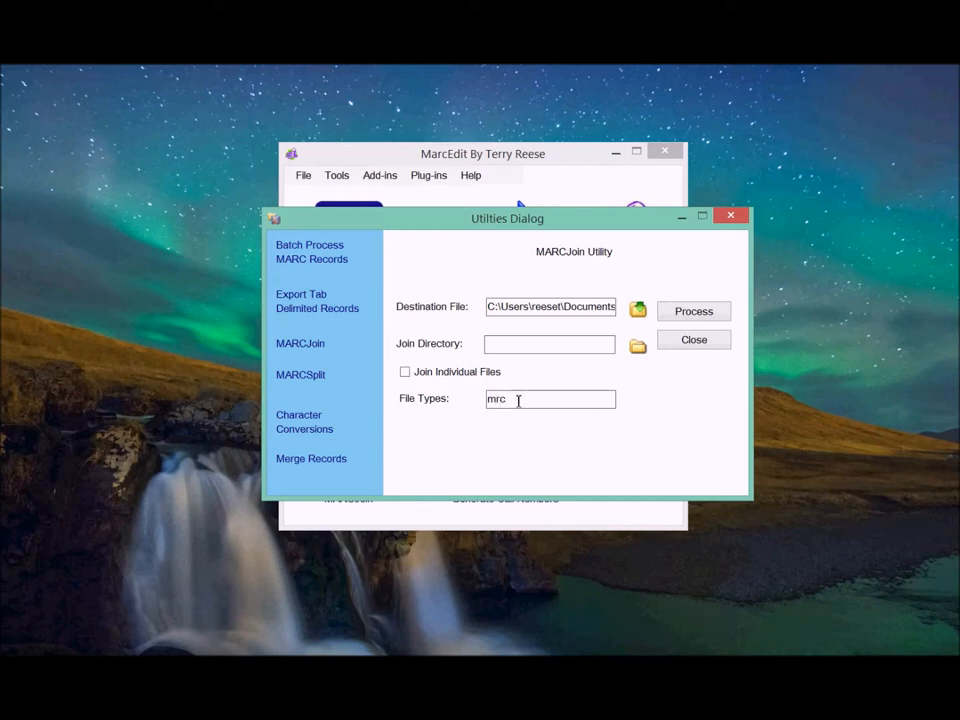
mouse_move(531, 398)
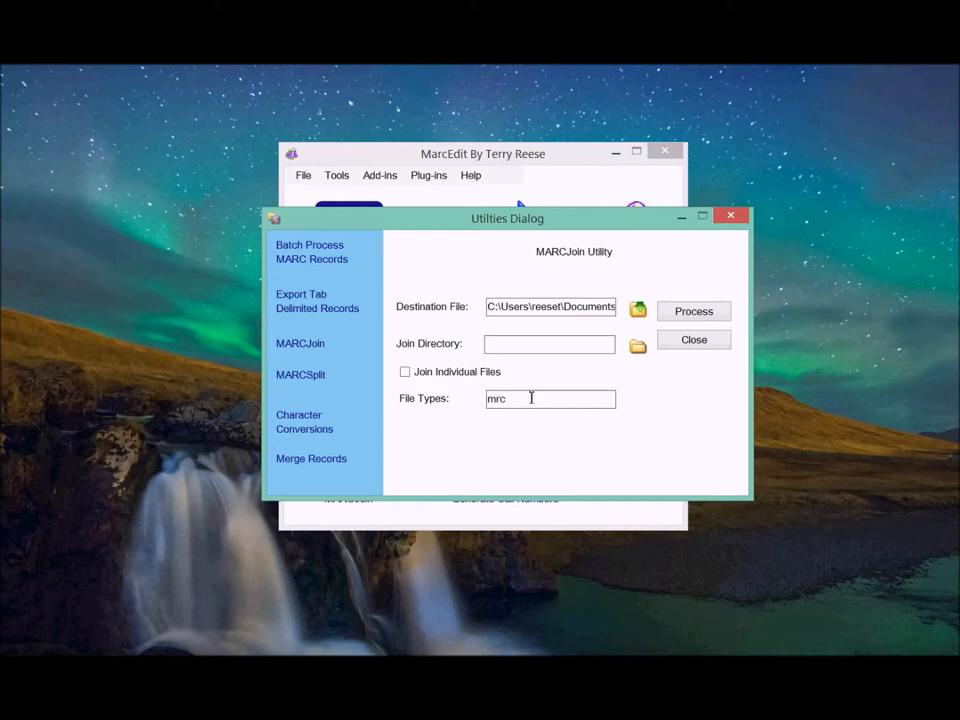
Open the folder chooser beside Join Directory
click(637, 346)
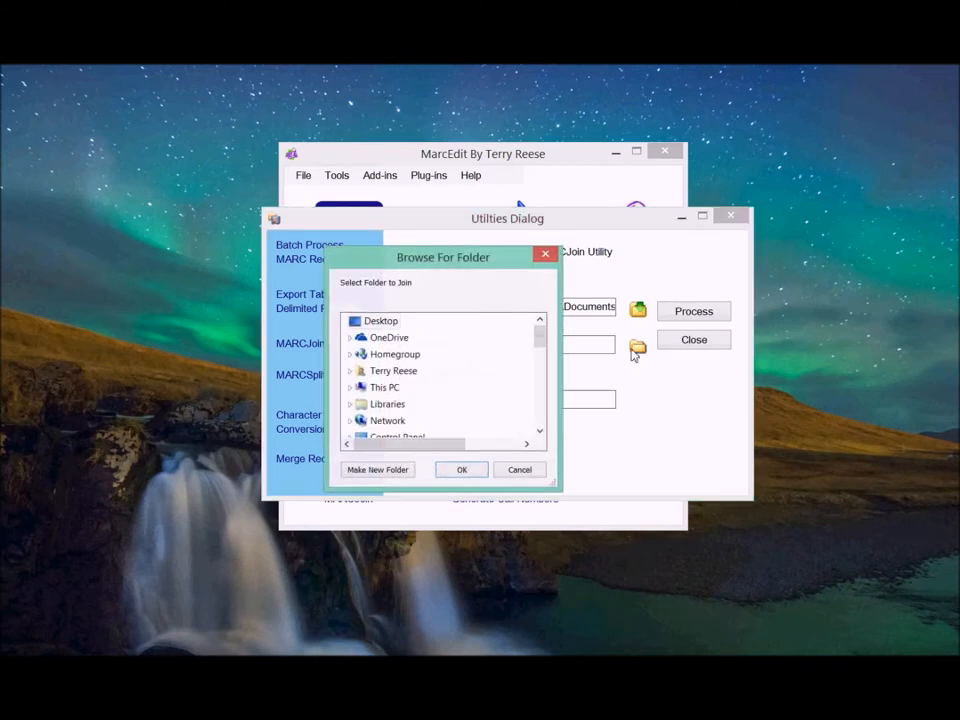
Choose the 150123Corrected folder under the user's Documents as the join directory
scroll(down, 3)
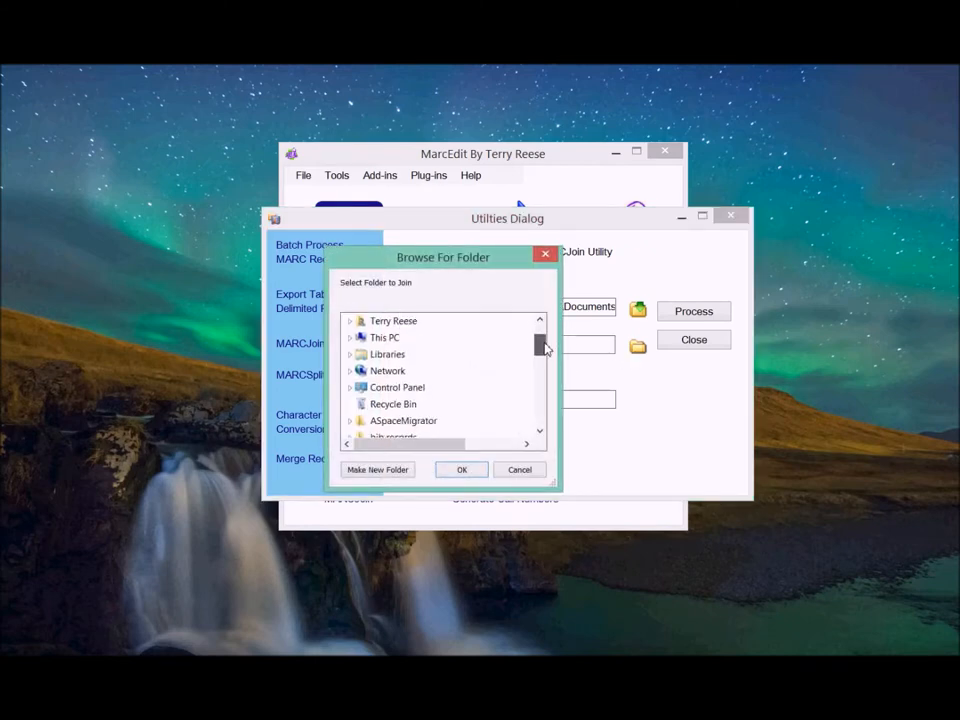
scroll(down, 3)
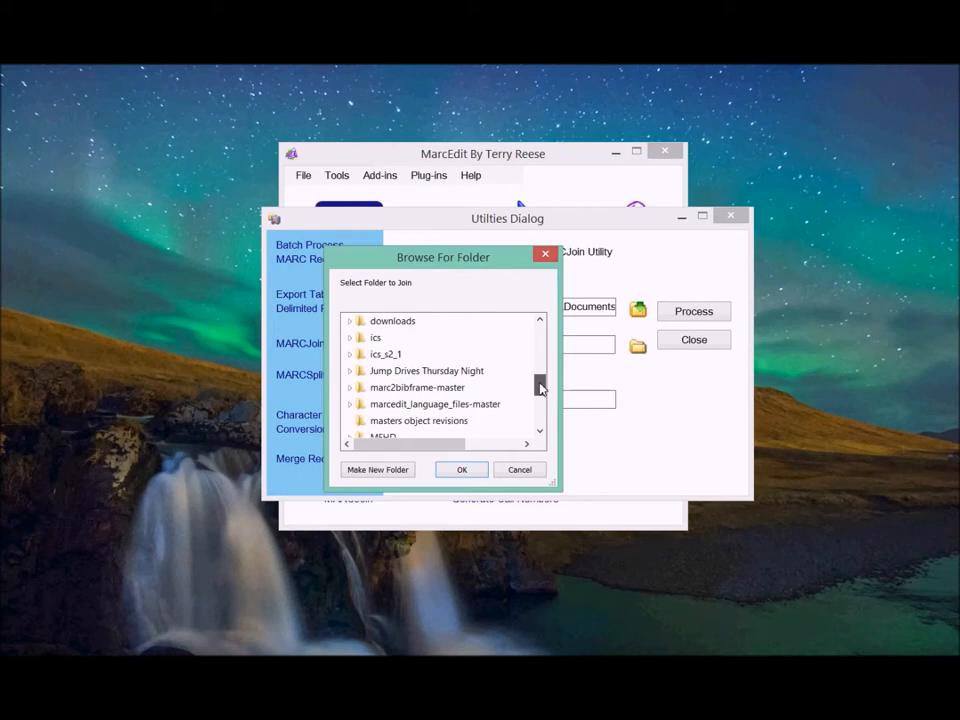
scroll(up, 3)
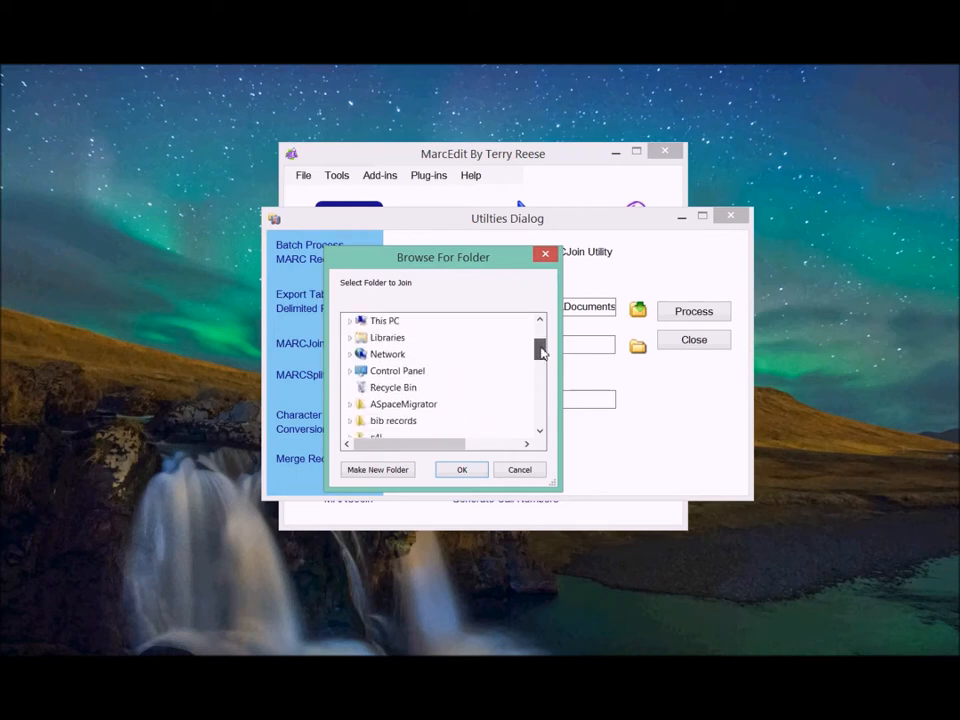
scroll(down, 3)
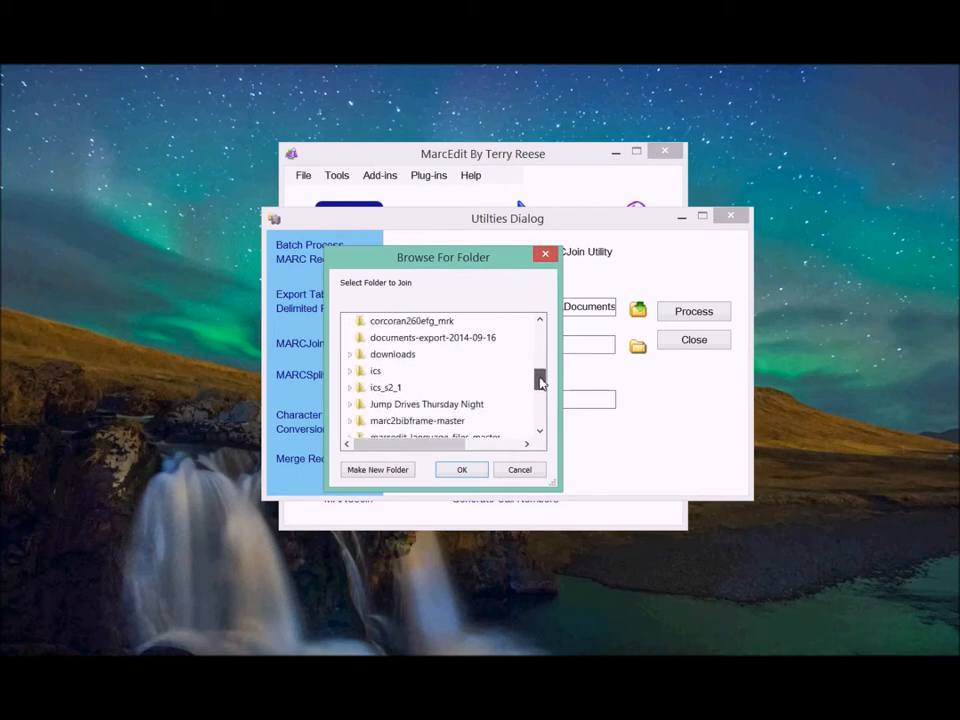
scroll(down, 3)
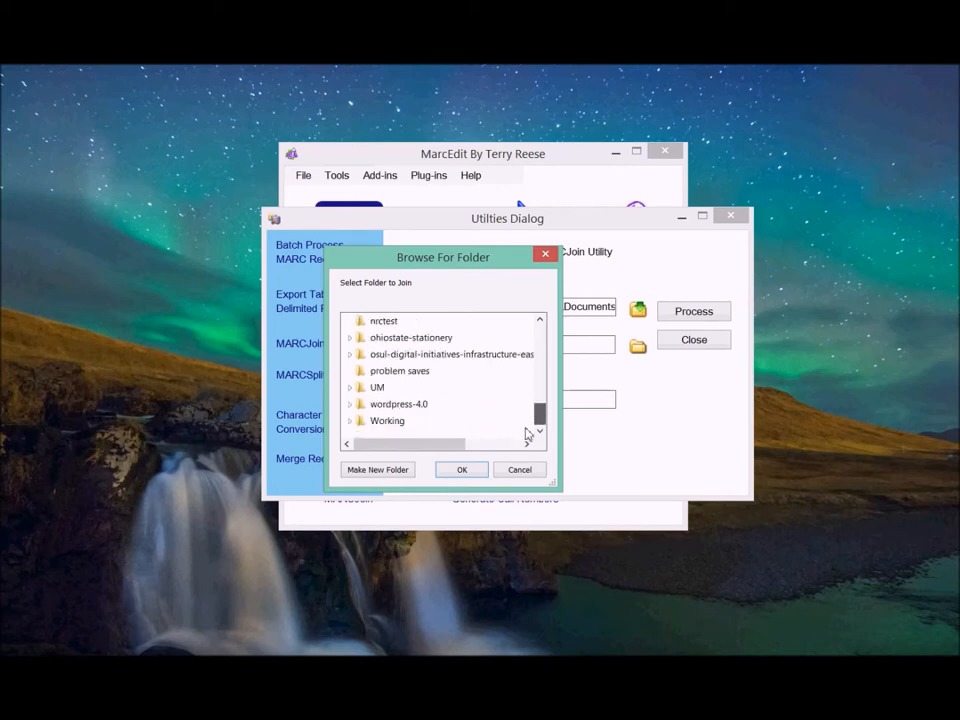
scroll(up, 3)
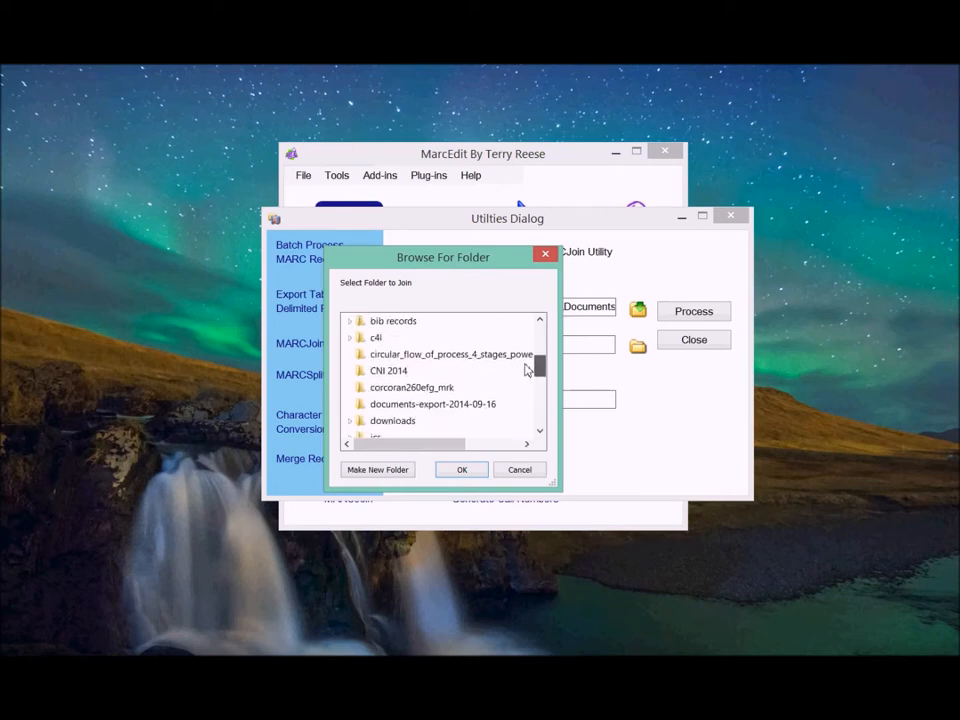
scroll(up, 3)
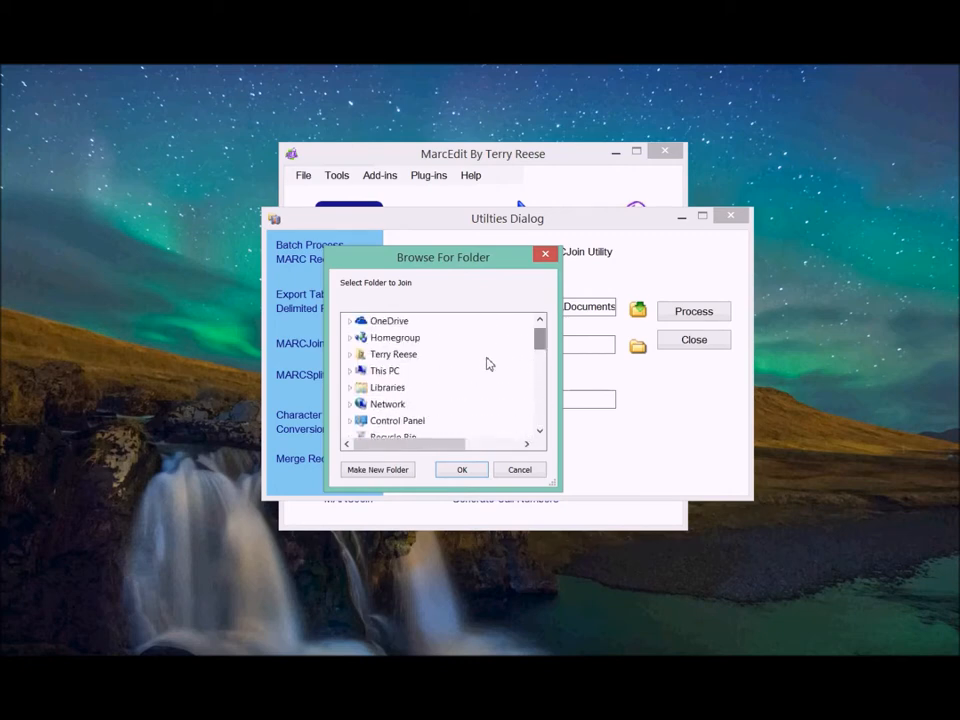
double_click(393, 354)
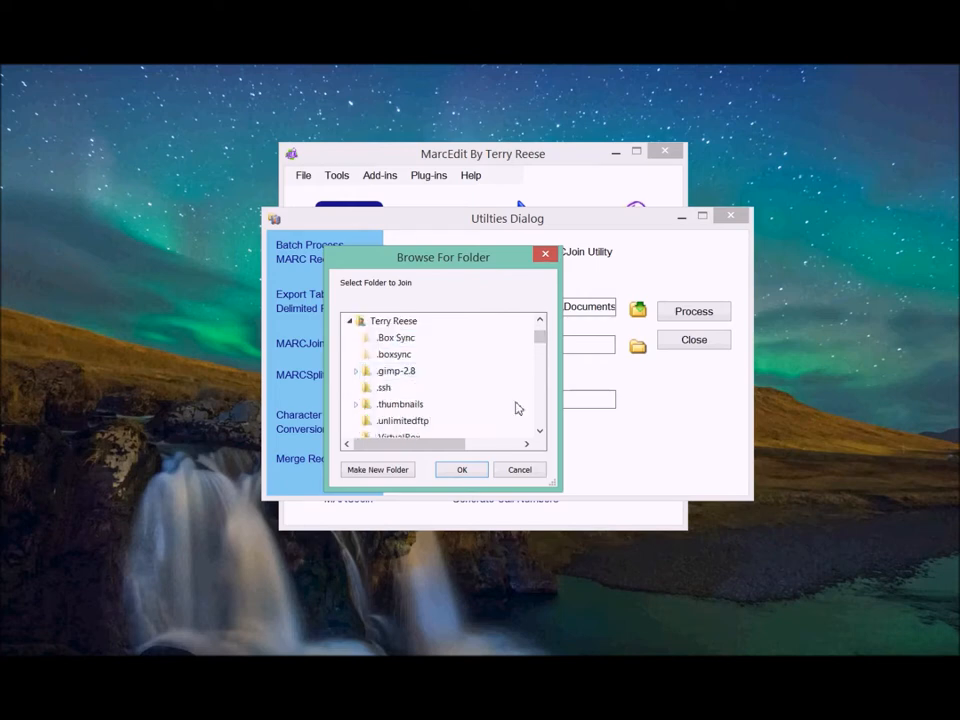
scroll(down, 3)
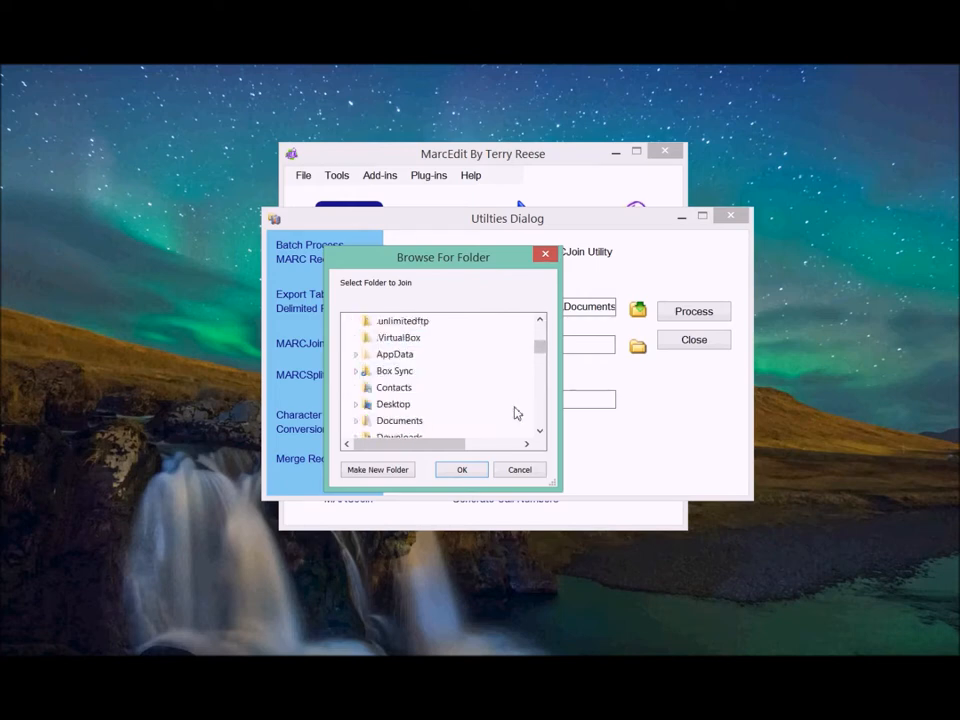
click(399, 420)
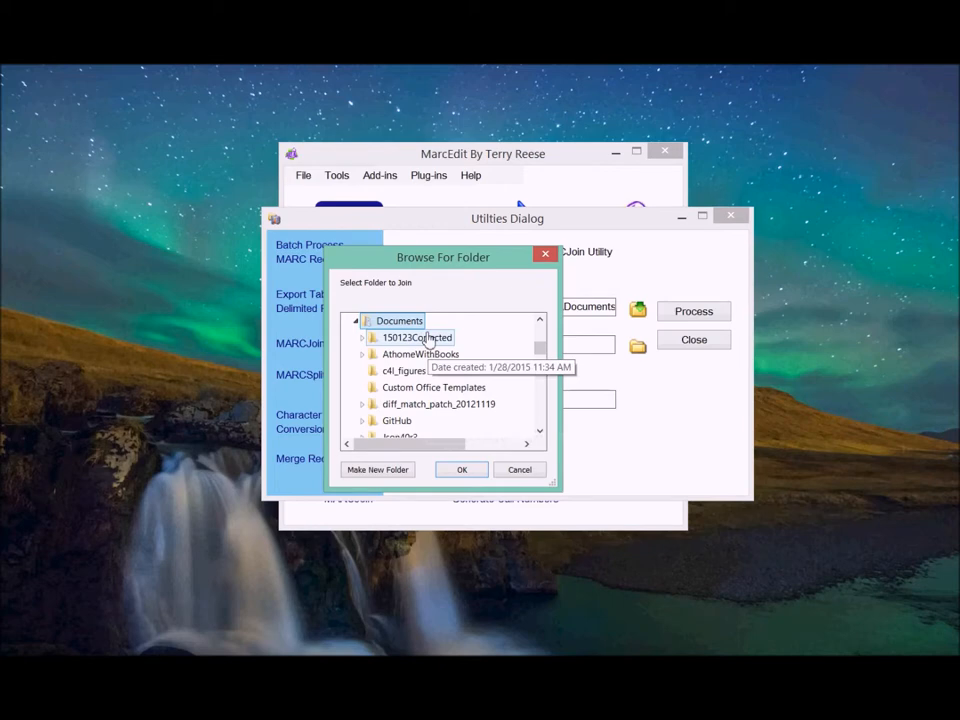
click(461, 469)
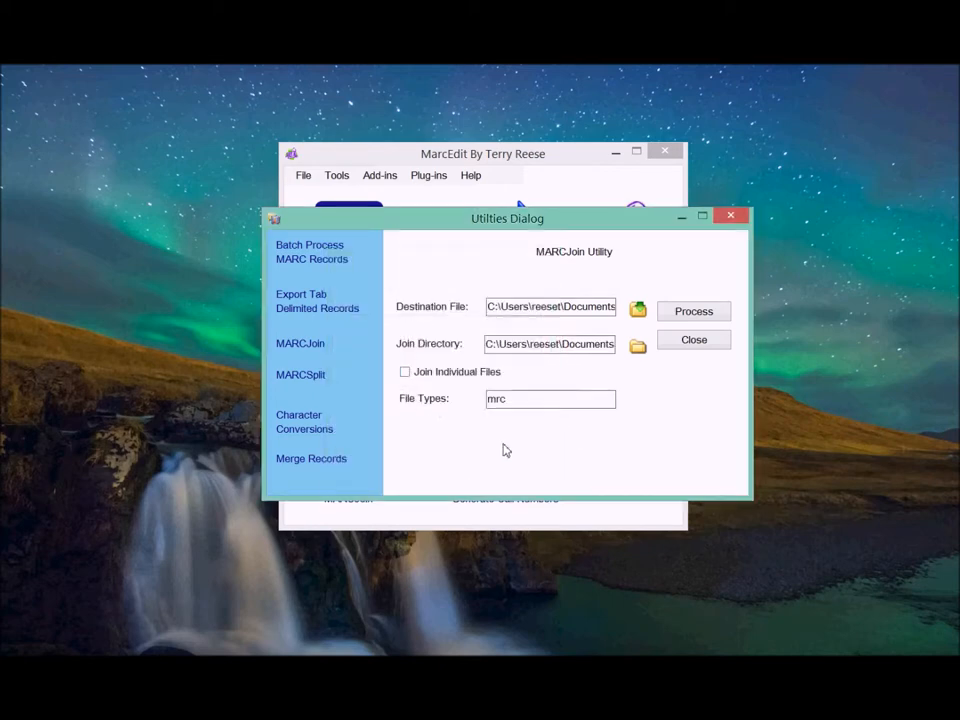
mouse_move(658, 350)
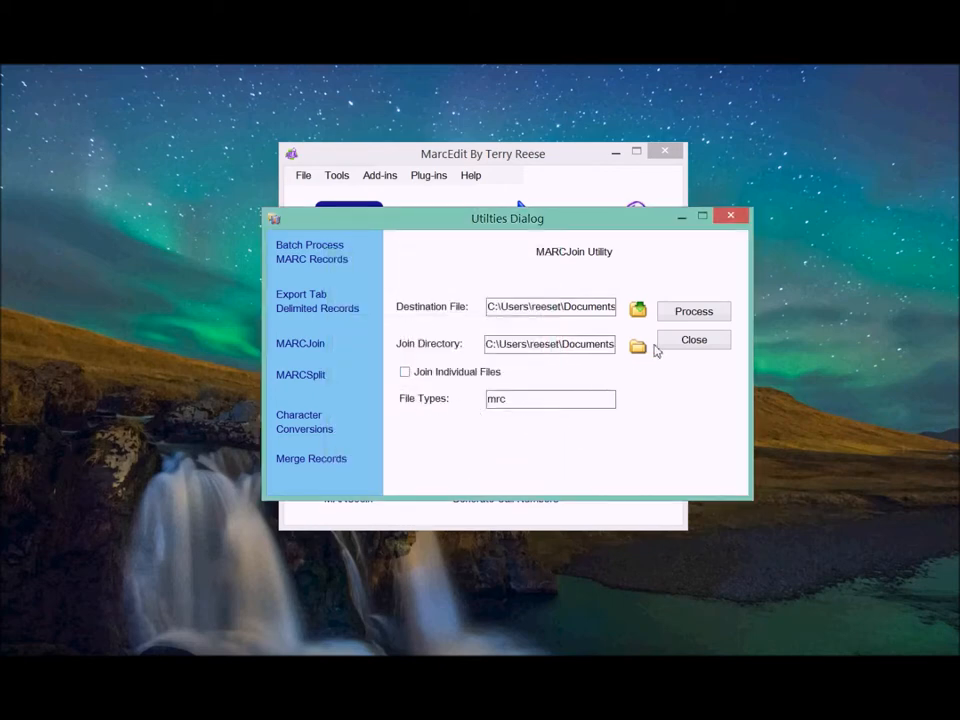
Process the join and switch to the opened 150123Corrected File Explorer window
click(693, 311)
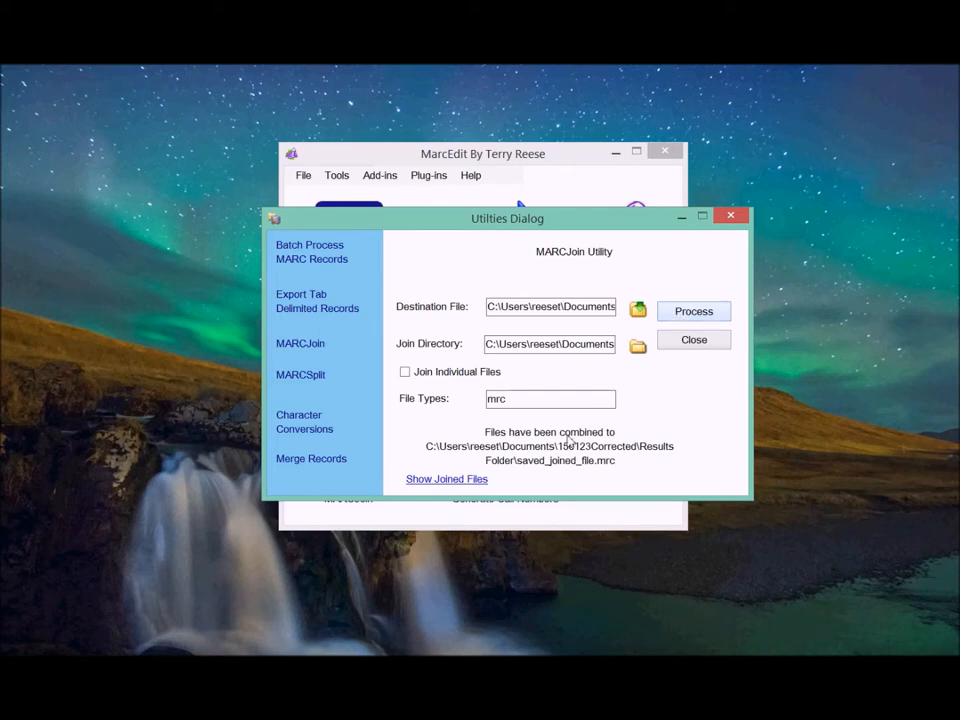
mouse_move(525, 468)
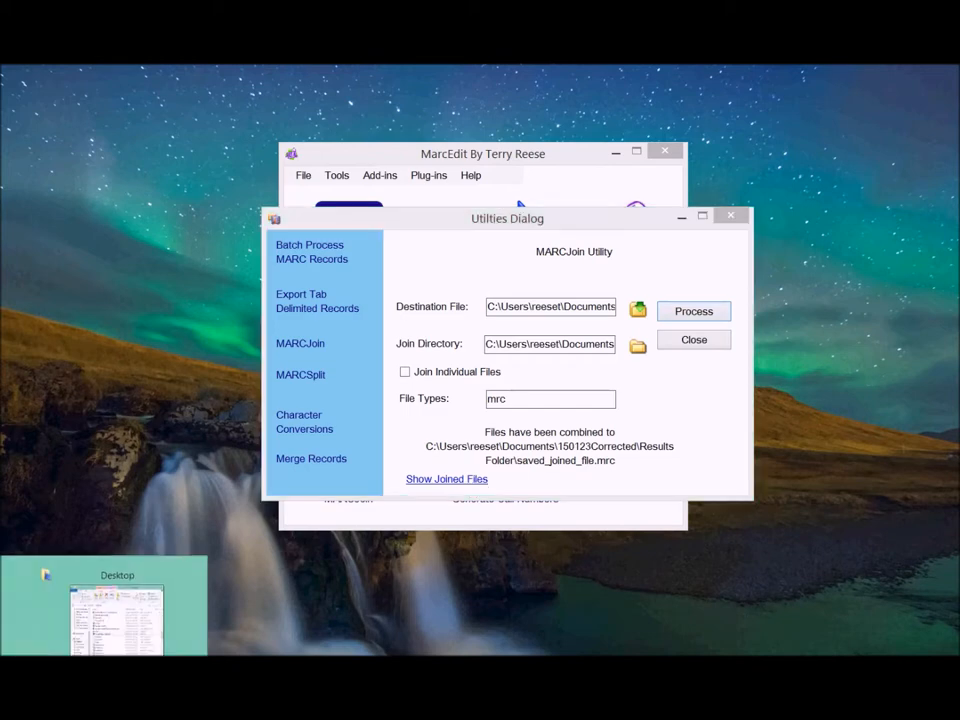
click(446, 478)
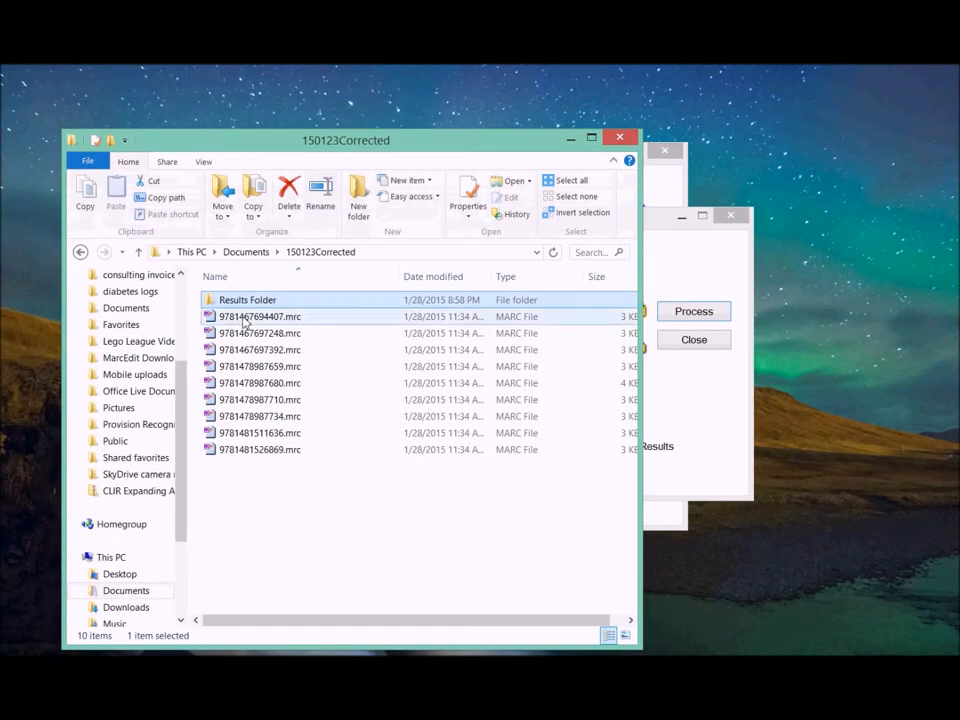
double_click(247, 299)
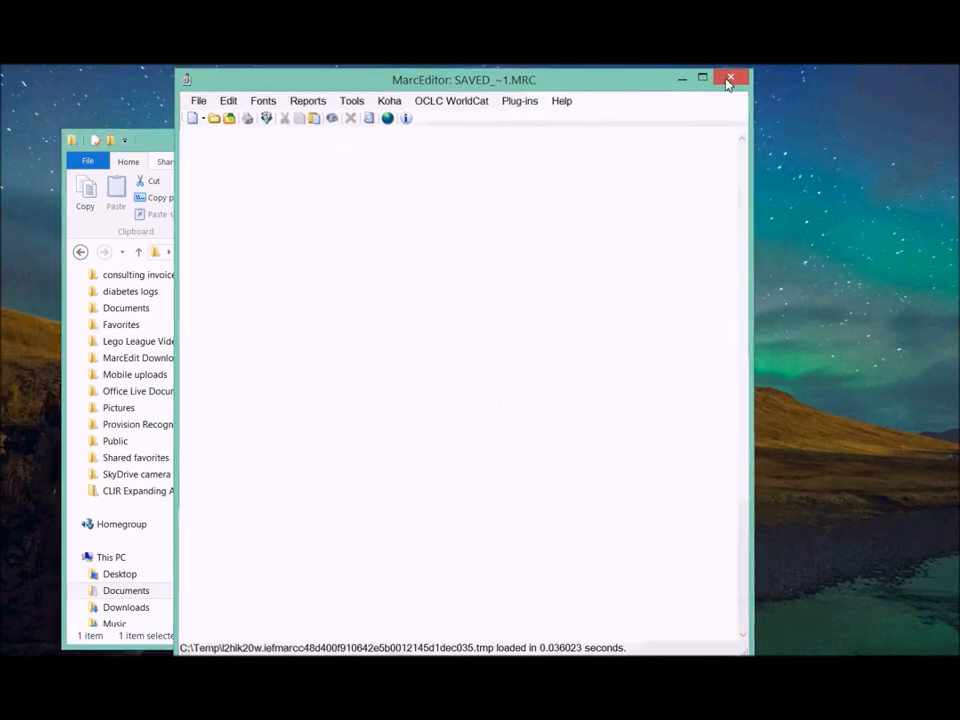
click(730, 79)
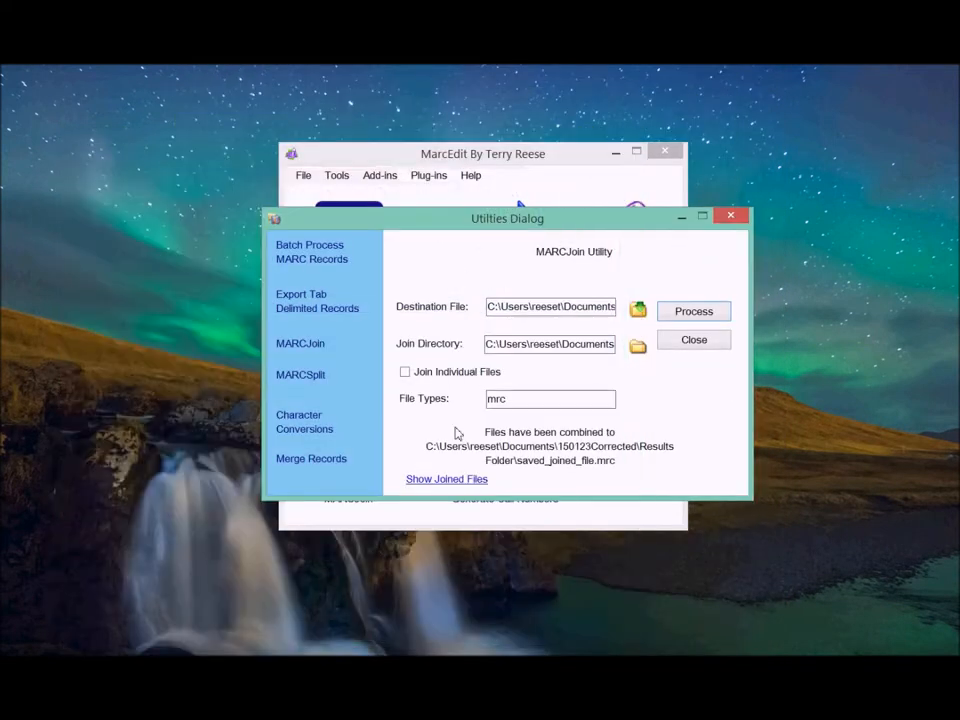
mouse_move(446, 483)
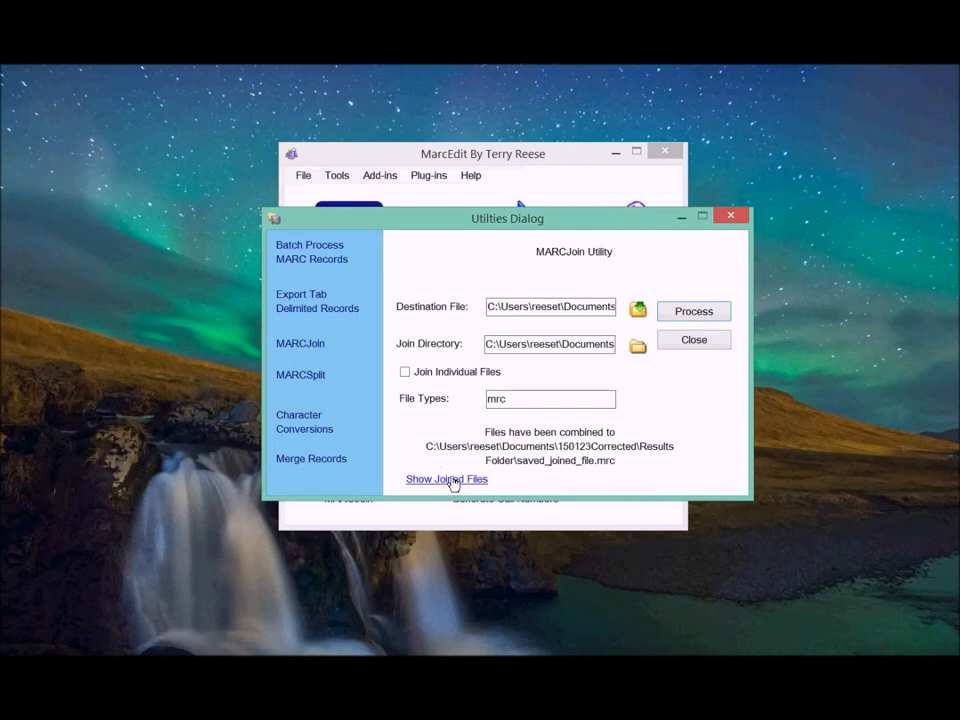
click(446, 478)
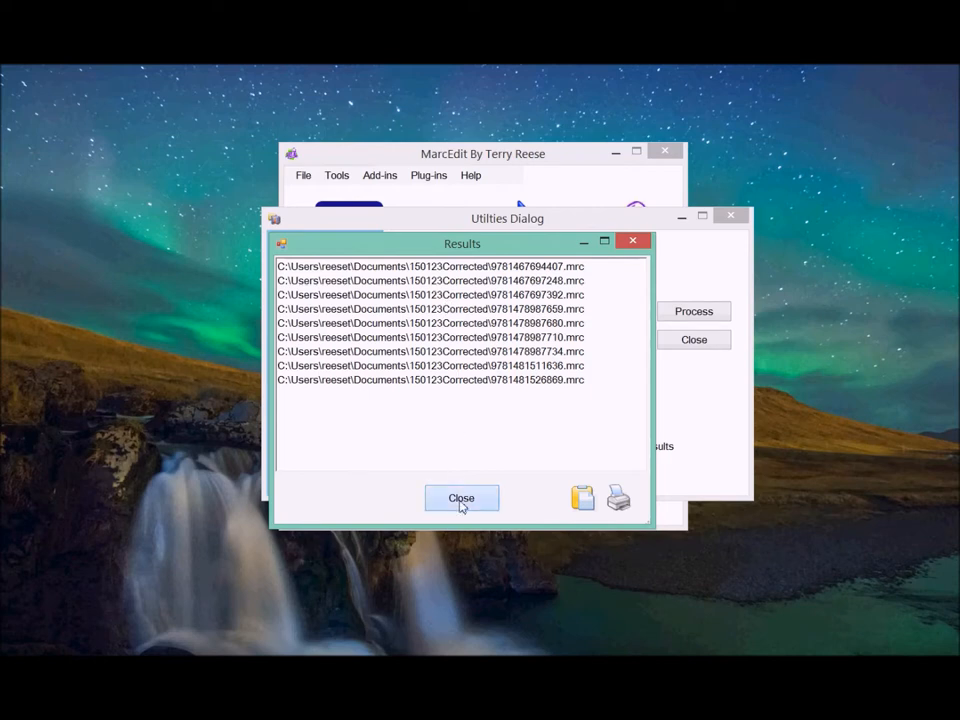
click(461, 498)
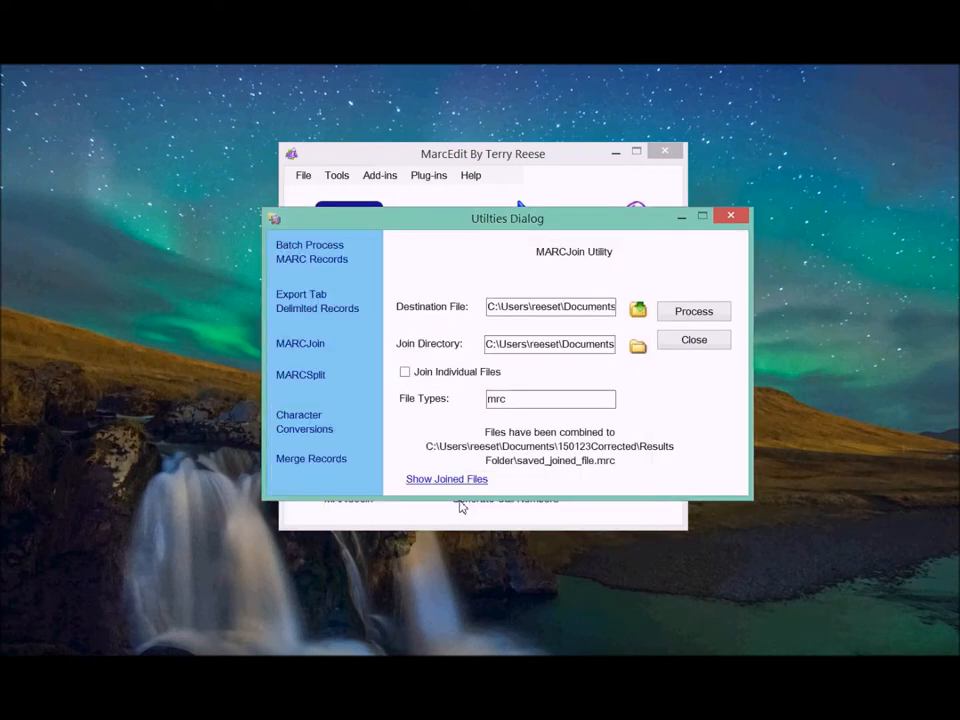